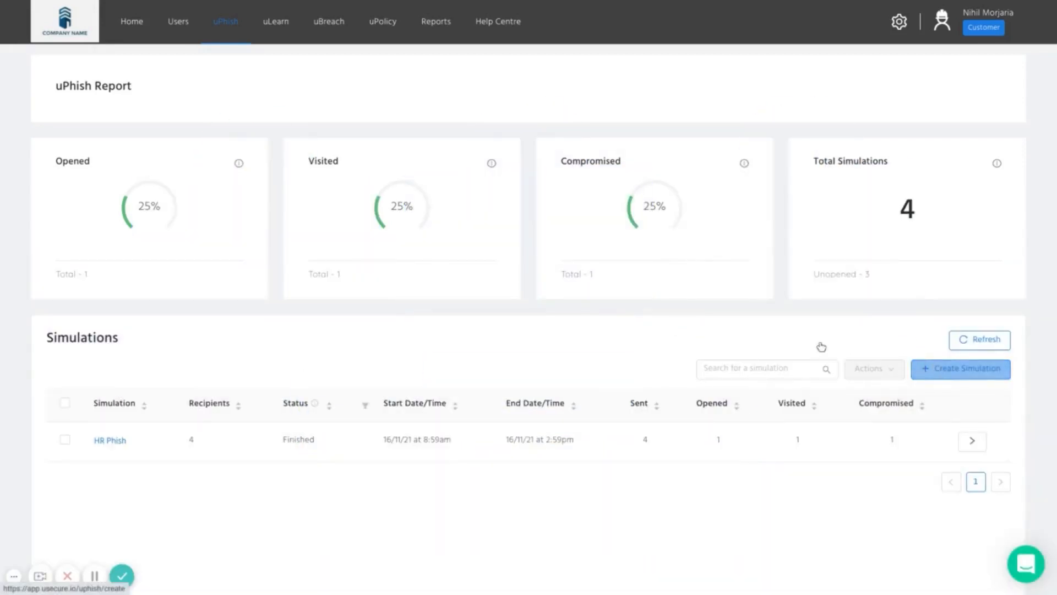
Start a new uPhish simulation and decline resuming the earlier unfinished draft
left_click(960, 369)
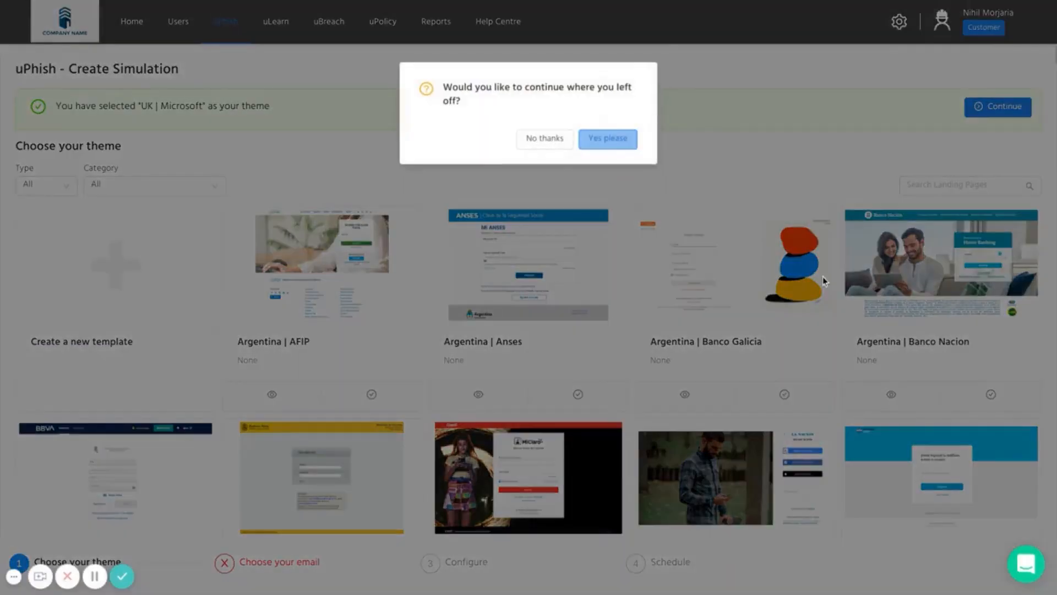
mouse_move(553, 146)
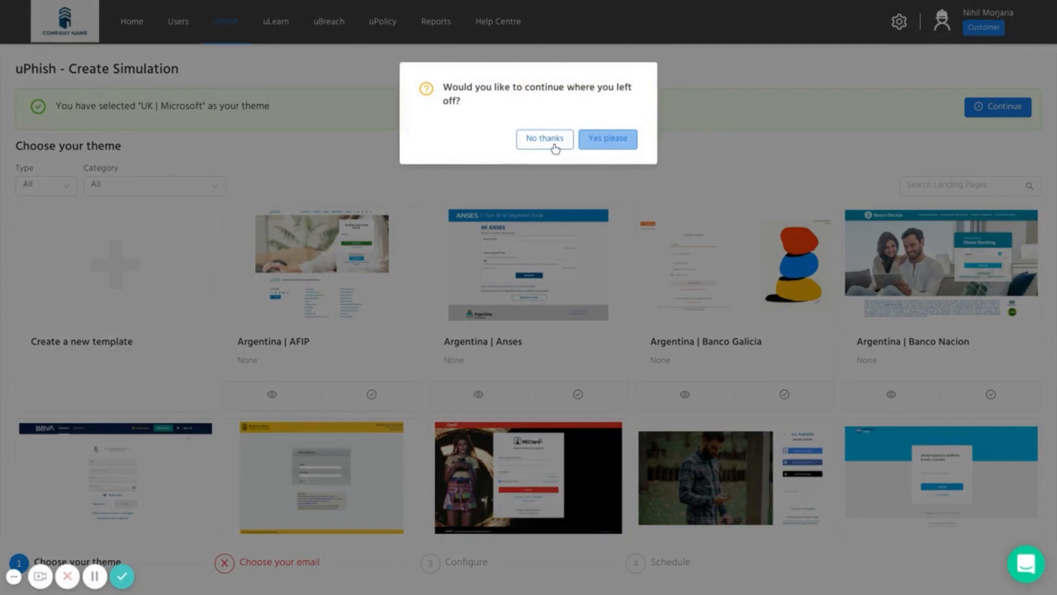
left_click(543, 139)
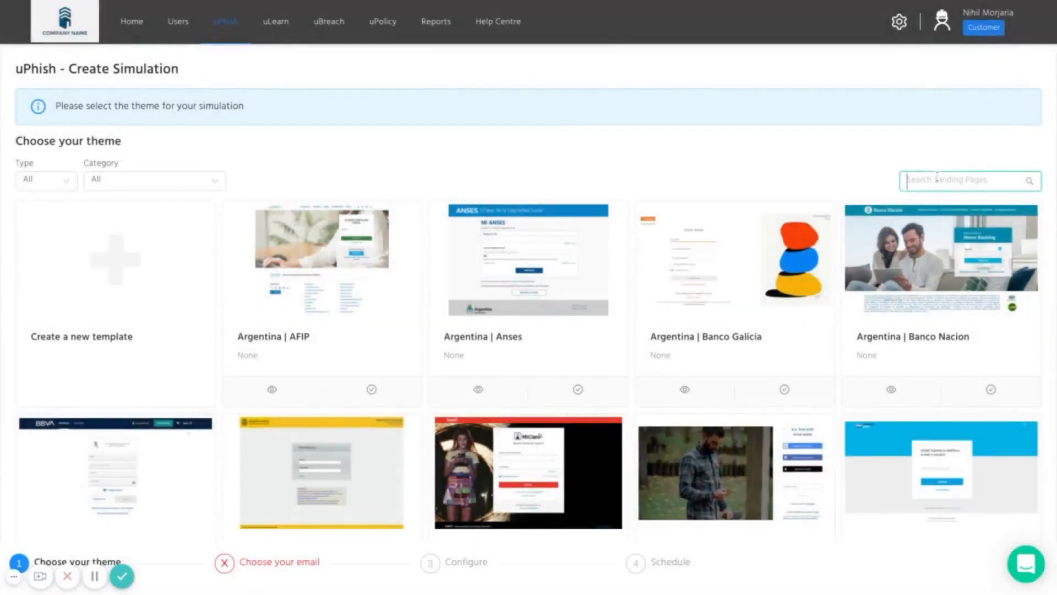
mouse_move(925, 158)
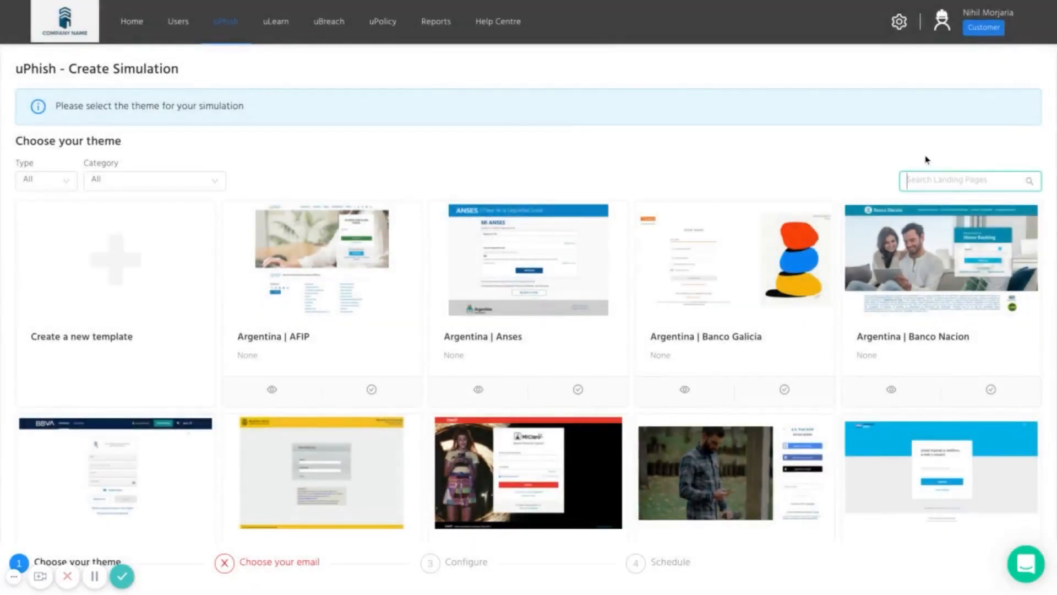
Filter the landing page themes by searching 'micros' to show Microsoft variants
type("micros")
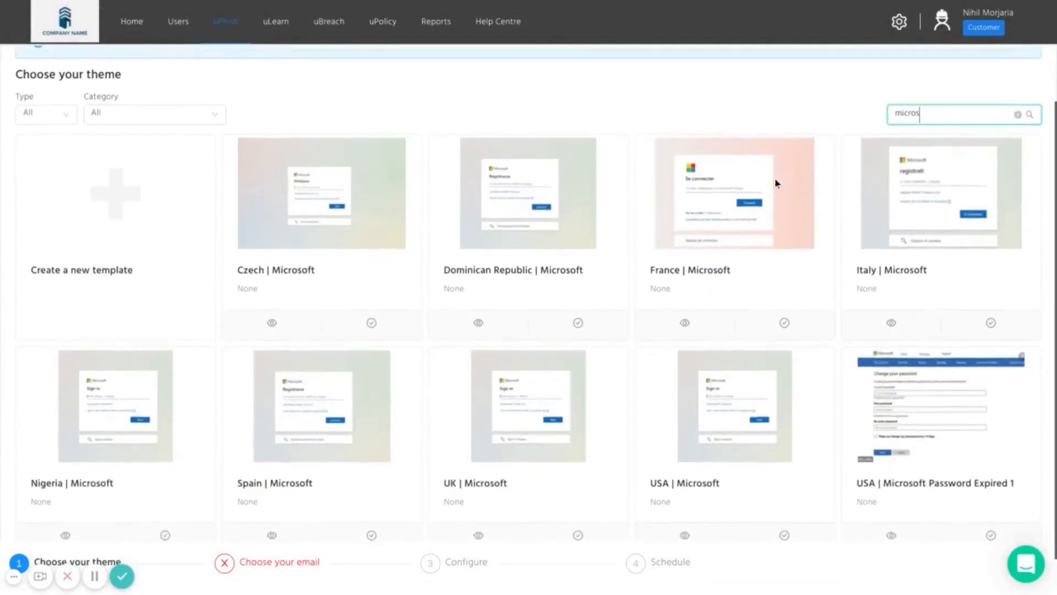
scroll("down", 3)
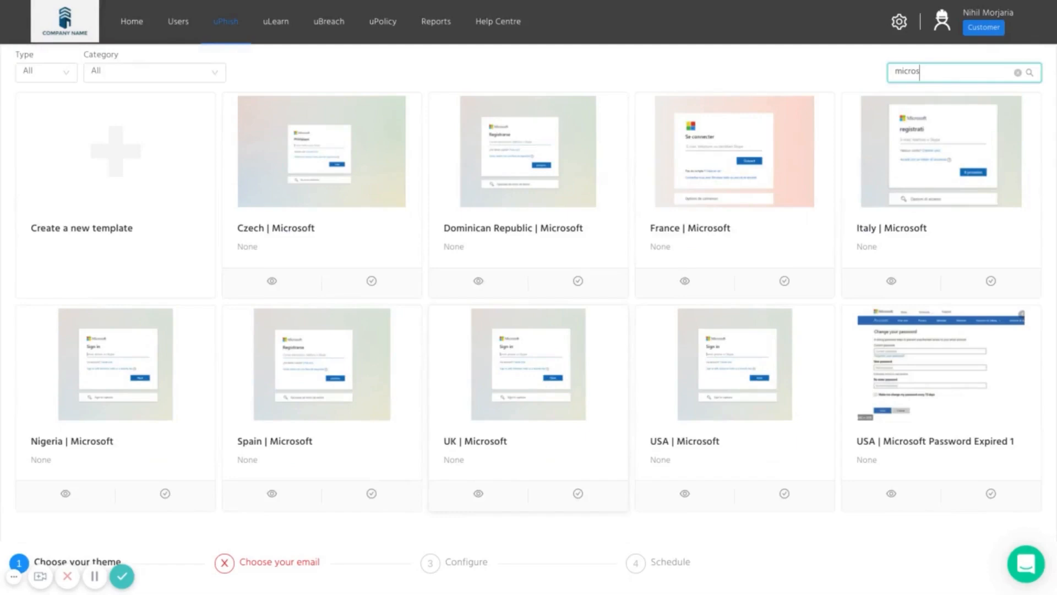
mouse_move(531, 379)
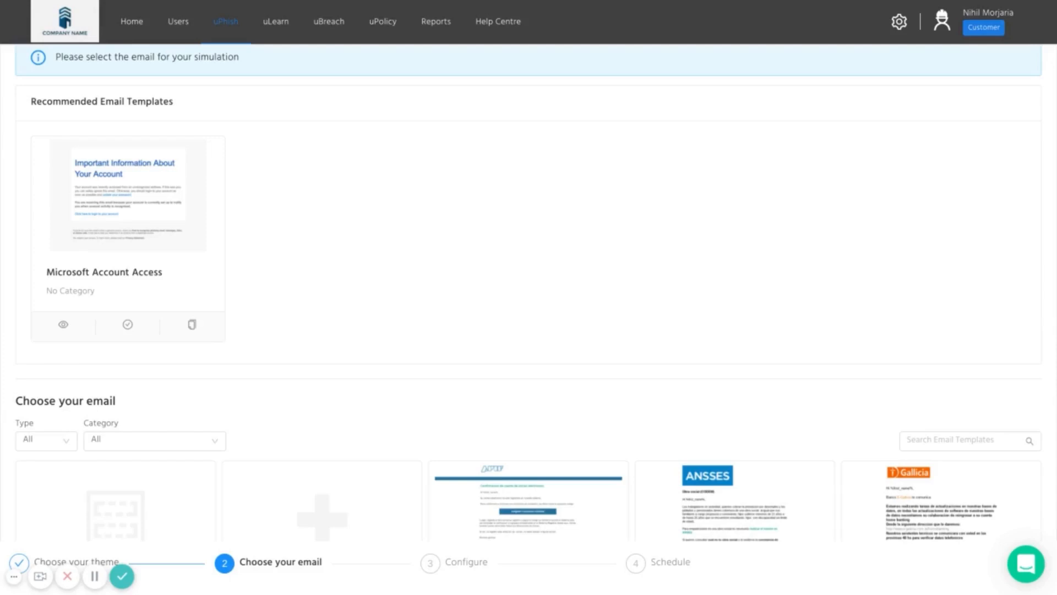
Scroll the email selection list toward the Write your own email option
scroll("down", 3)
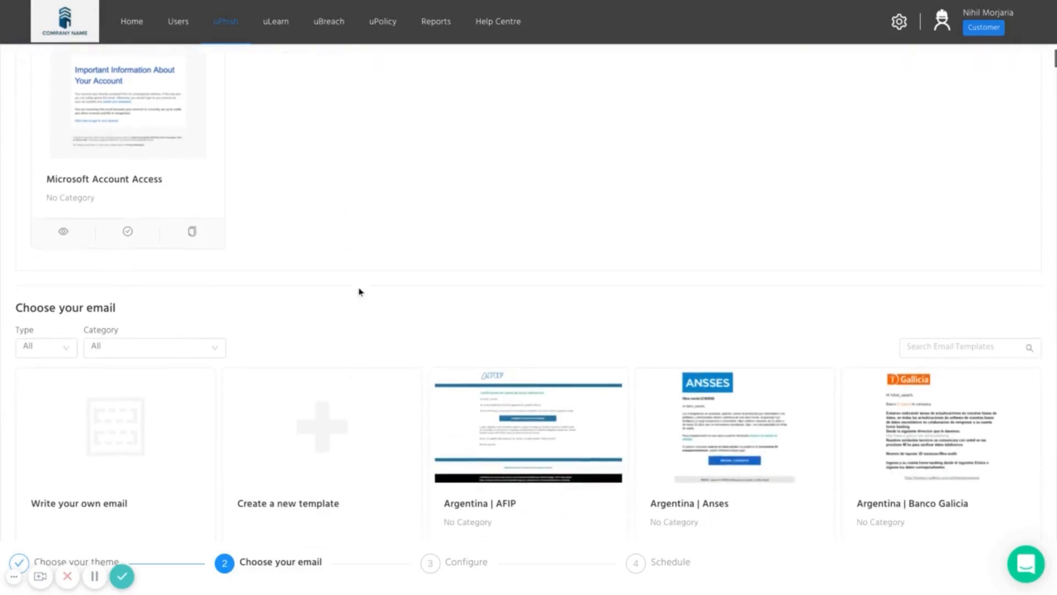
mouse_move(335, 337)
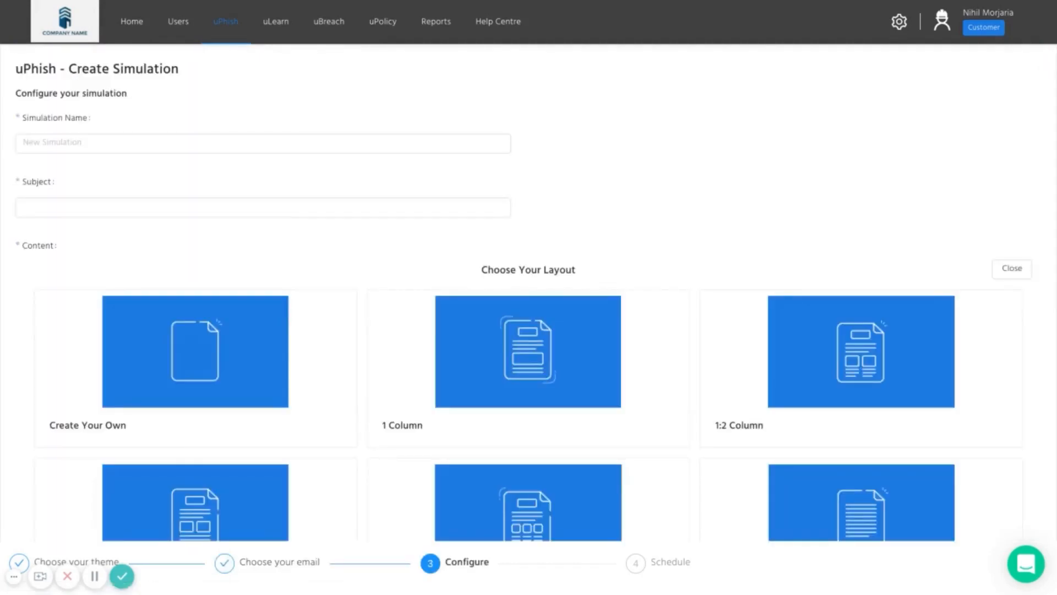
Choose an email layout and place an Image block above the greeting text
scroll("down", 3)
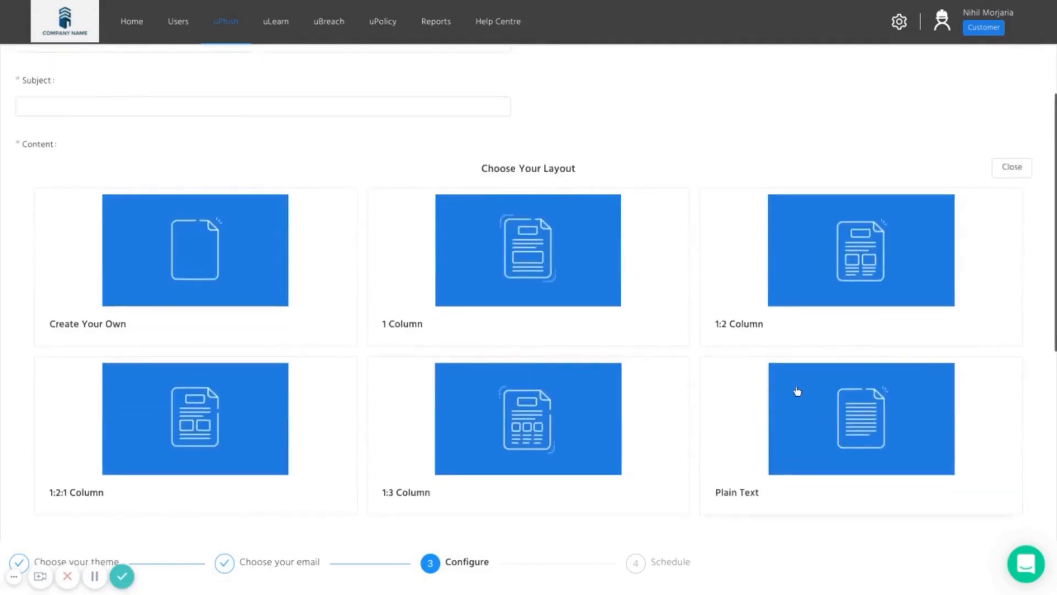
left_click(861, 418)
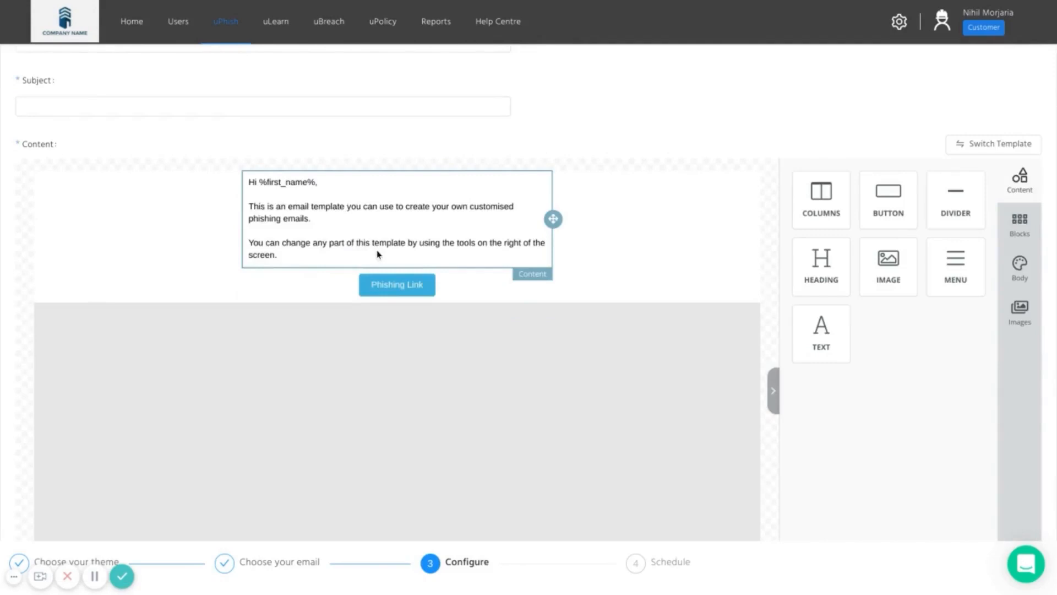
left_click(309, 322)
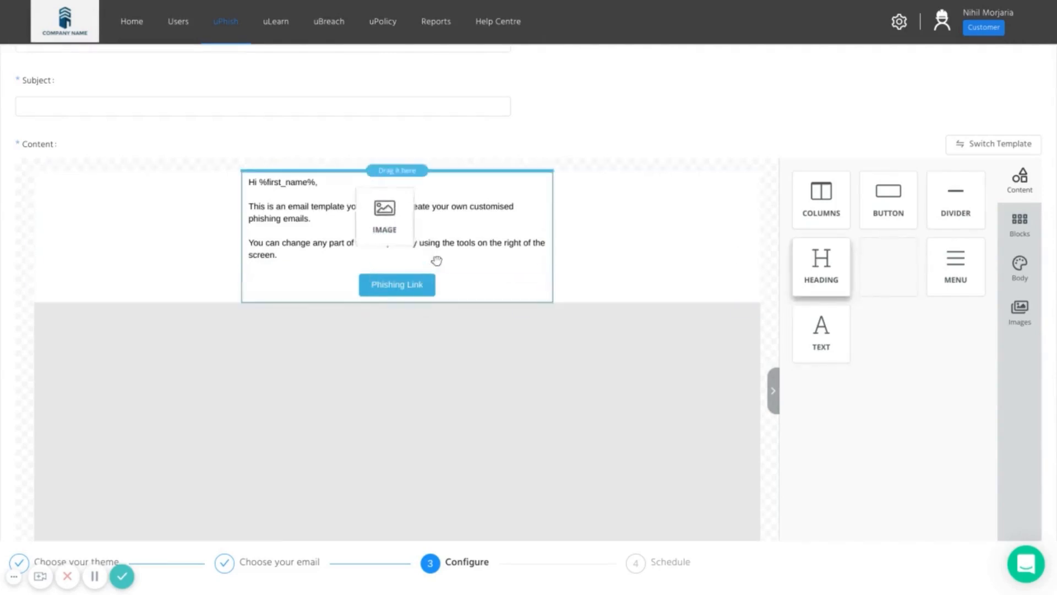
left_click_drag(384, 215, 396, 213)
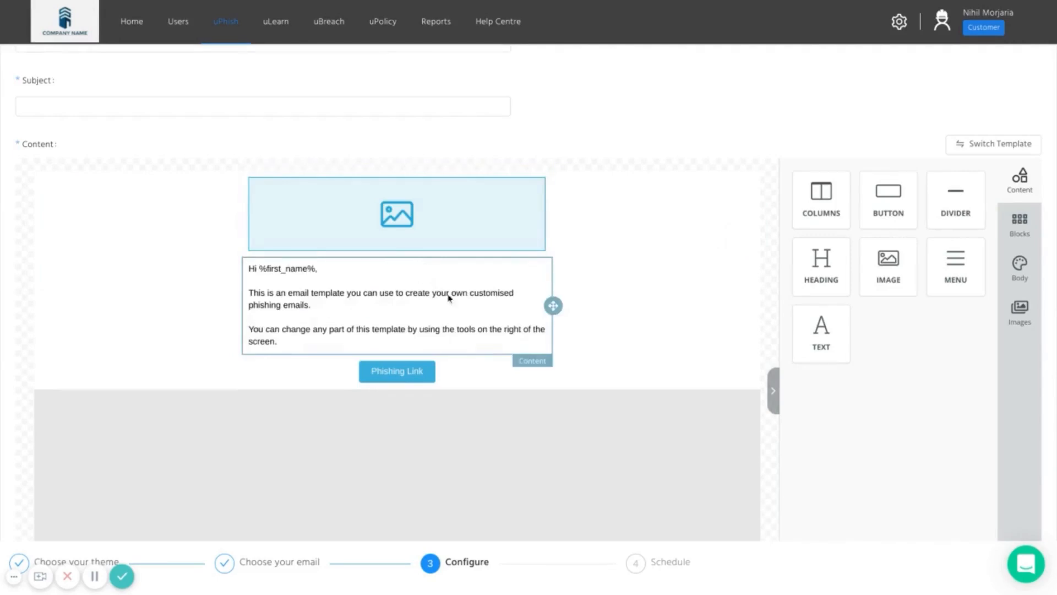
scroll("down", 3)
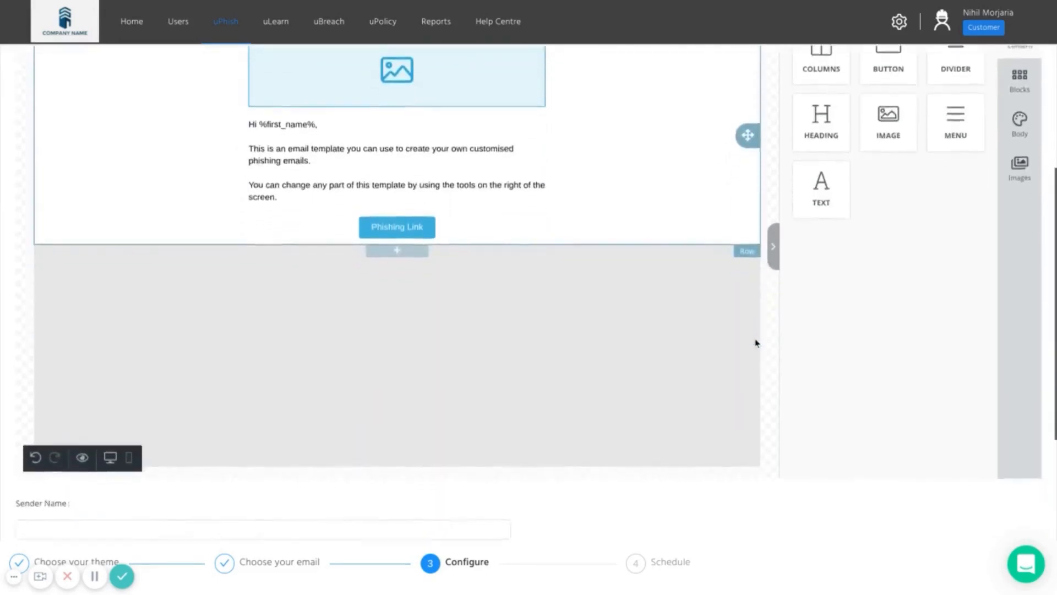
scroll("down", 3)
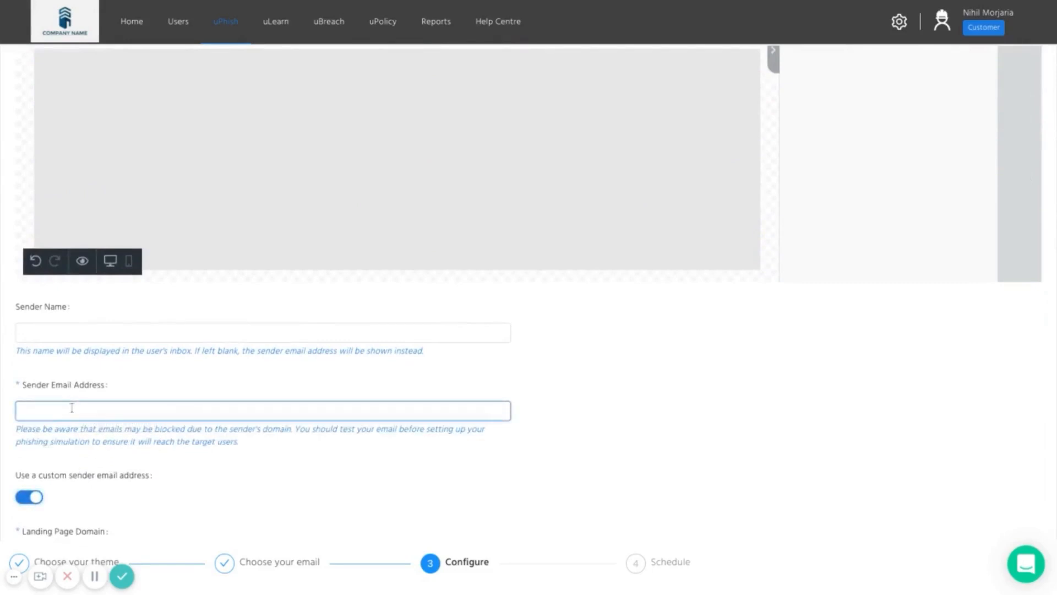
type("hr@yourcompany.com")
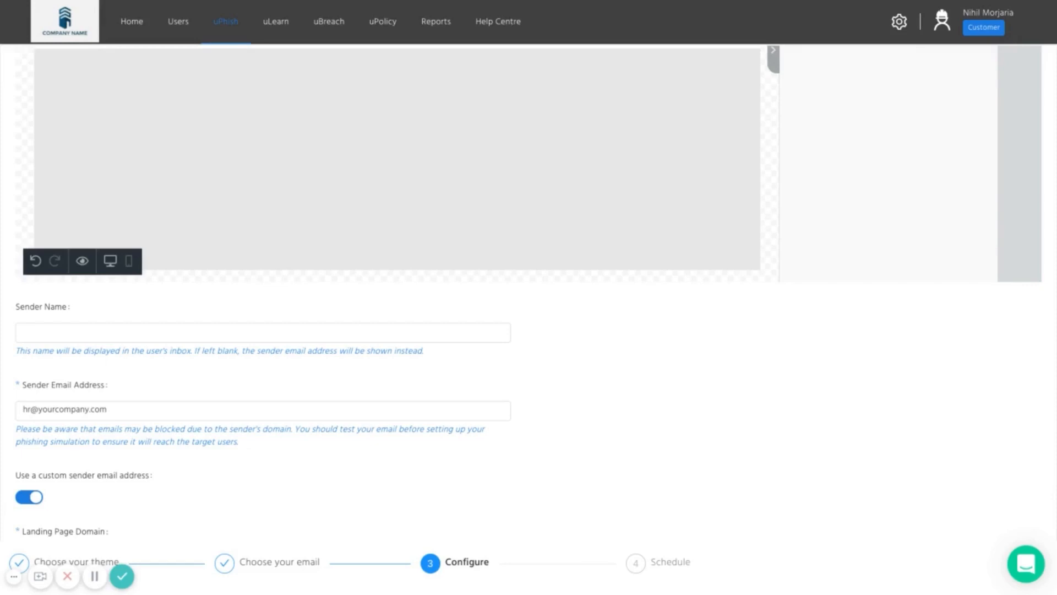
mouse_move(327, 181)
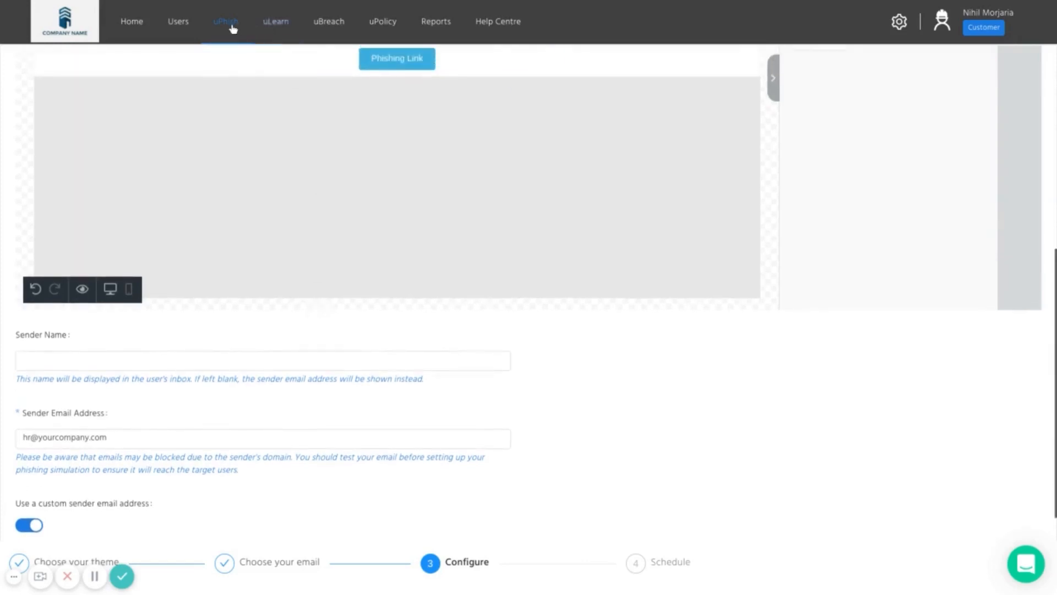
Return to uPhish and view the HR Phish simulation's recipients and results
left_click(224, 21)
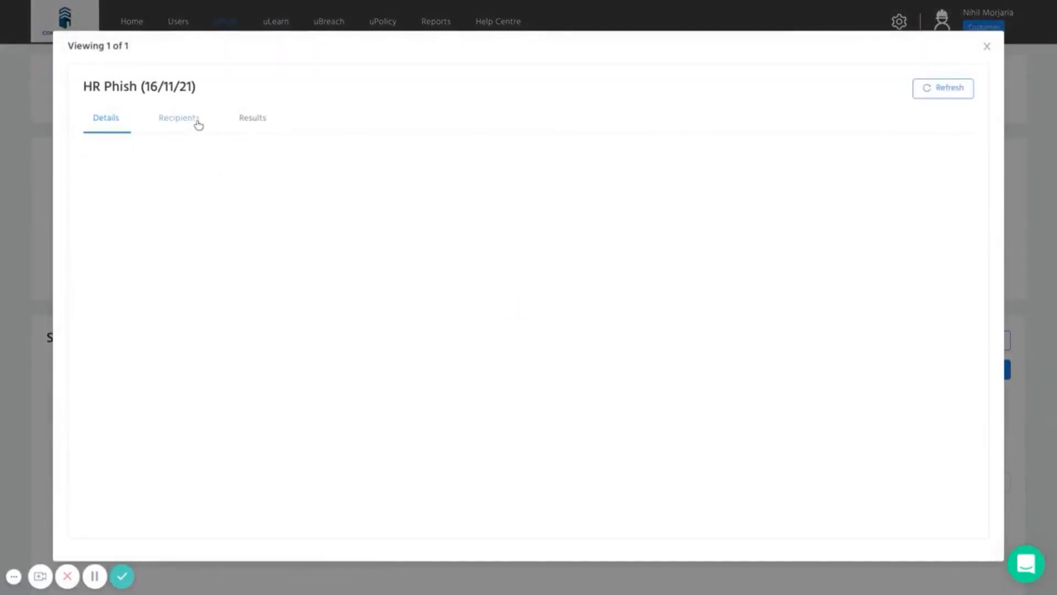
left_click(178, 118)
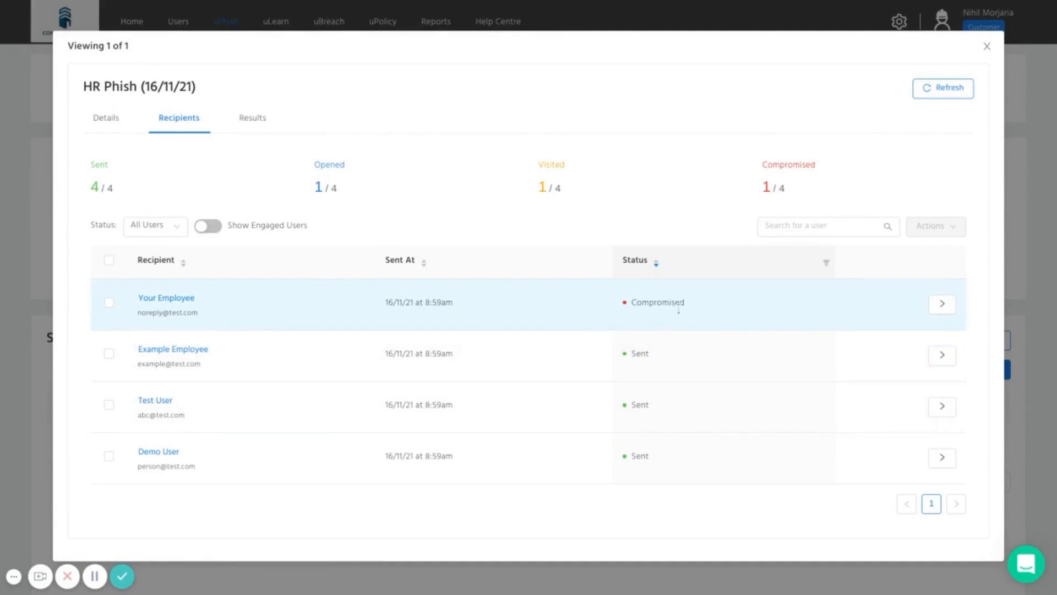
mouse_move(645, 440)
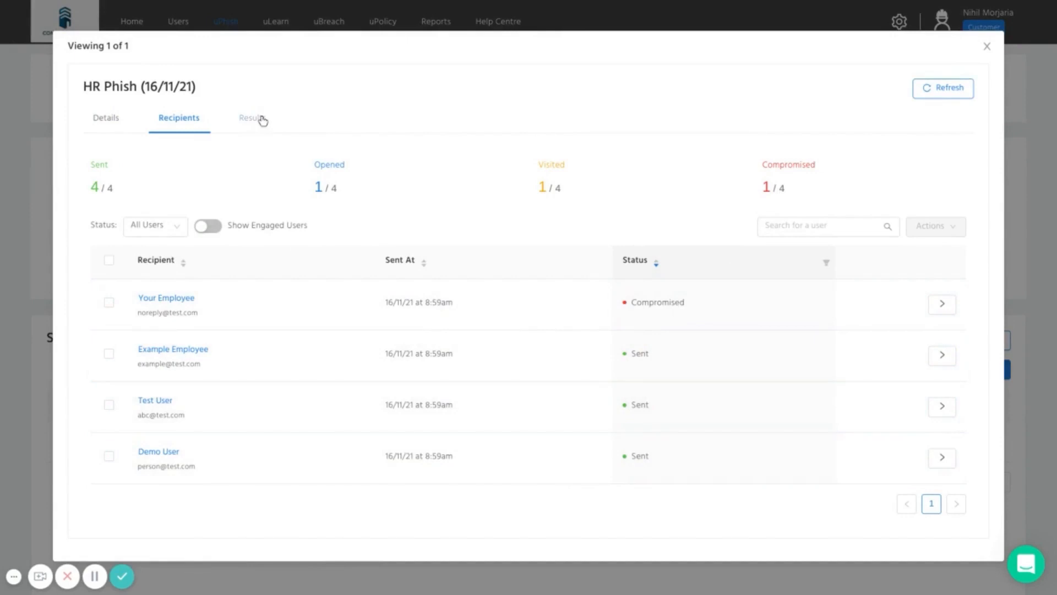
left_click(251, 118)
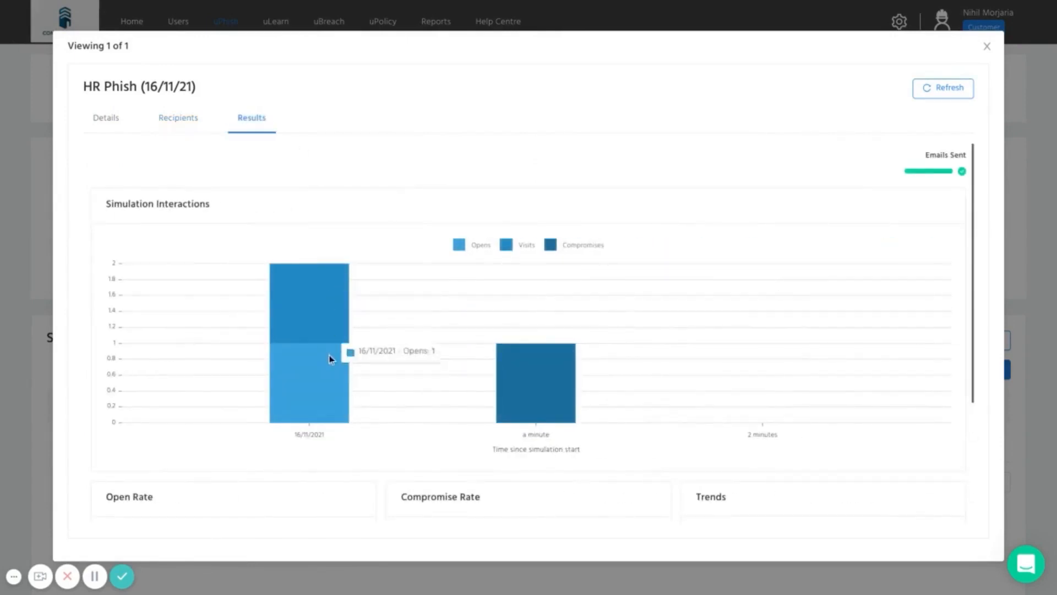
scroll("down", 3)
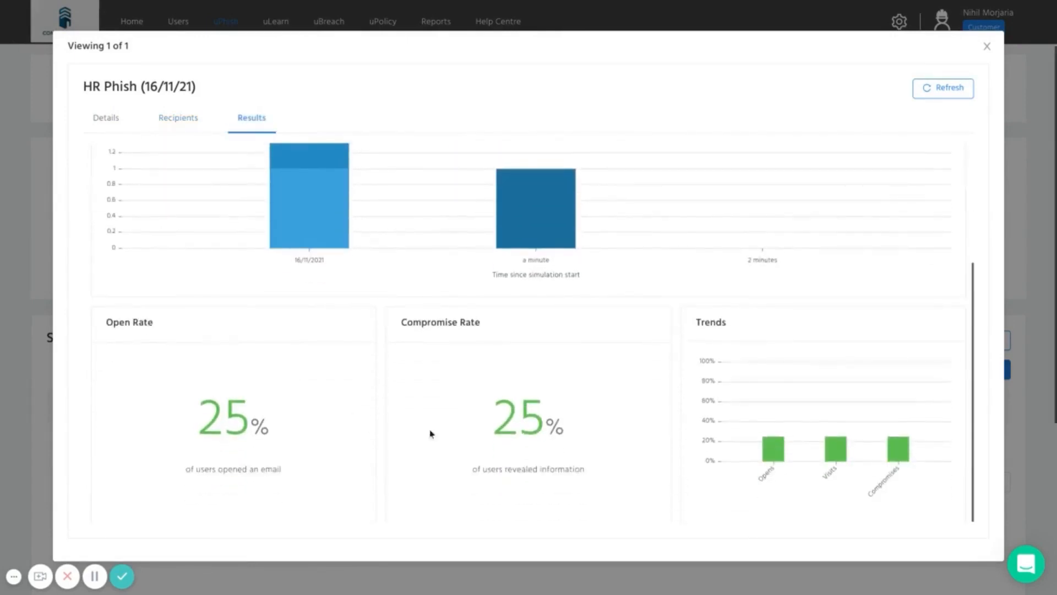
mouse_move(601, 335)
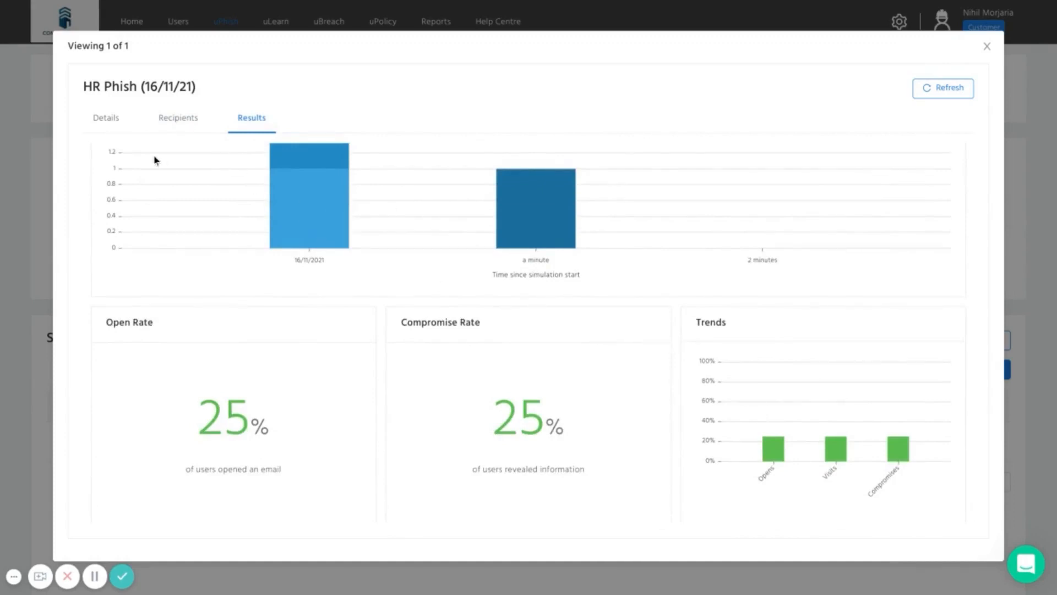
left_click(178, 117)
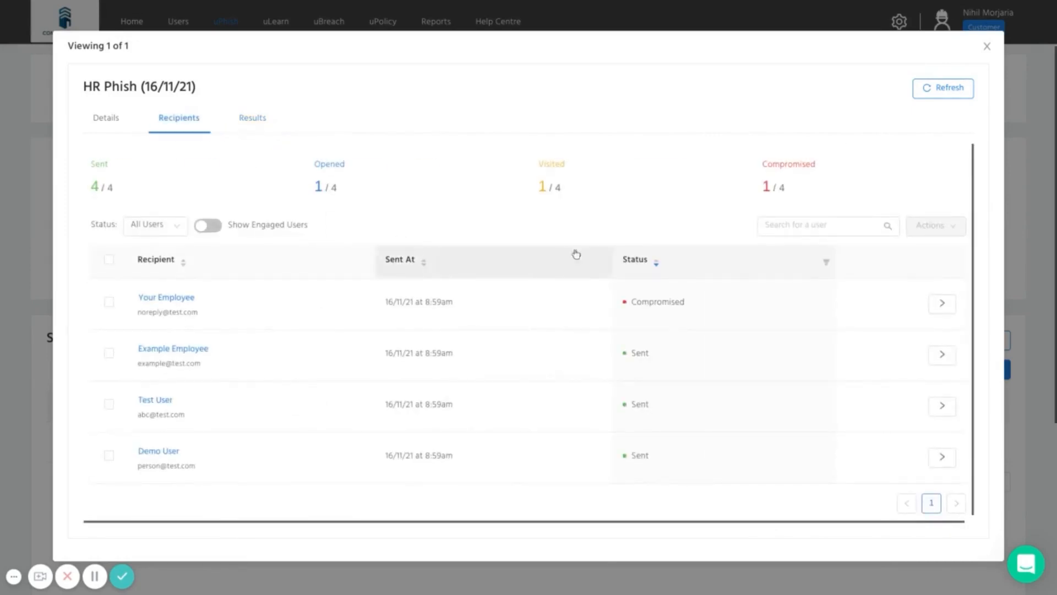
mouse_move(656, 196)
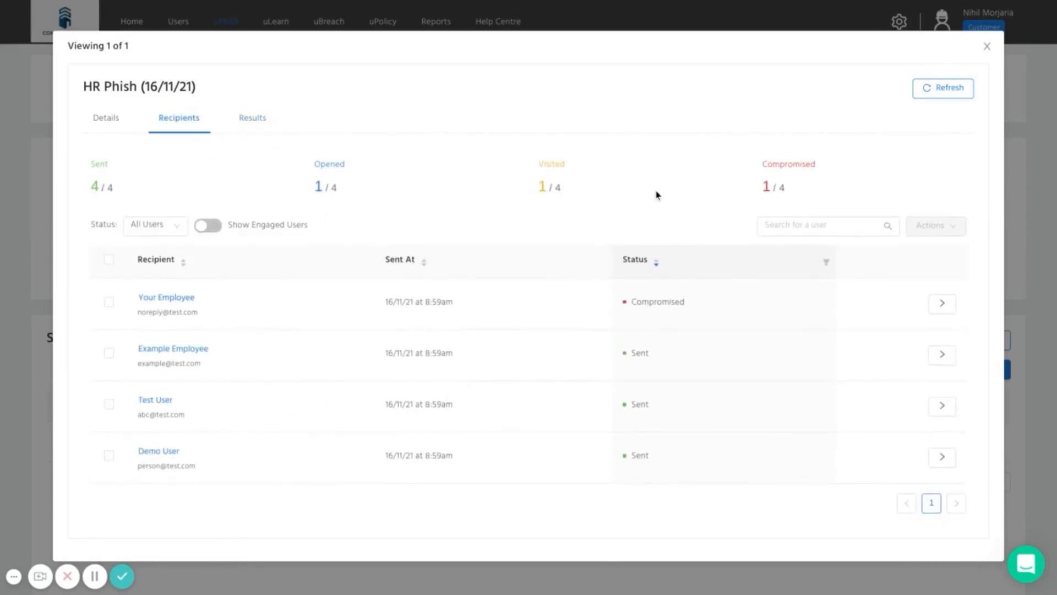